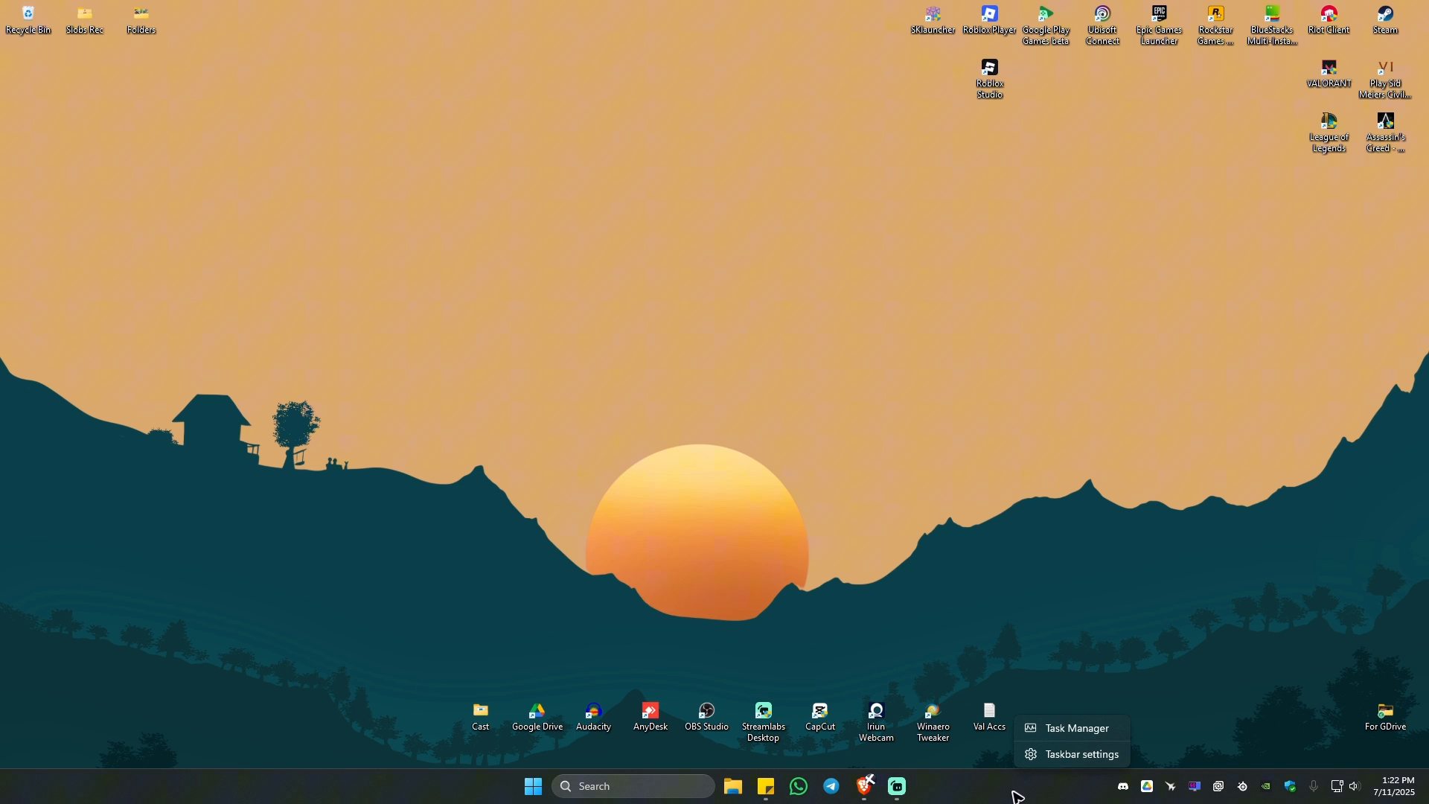
Launch Task Manager from the taskbar, maximize it and view the Performance memory graph, then restore the window.
left_click(1075, 728)
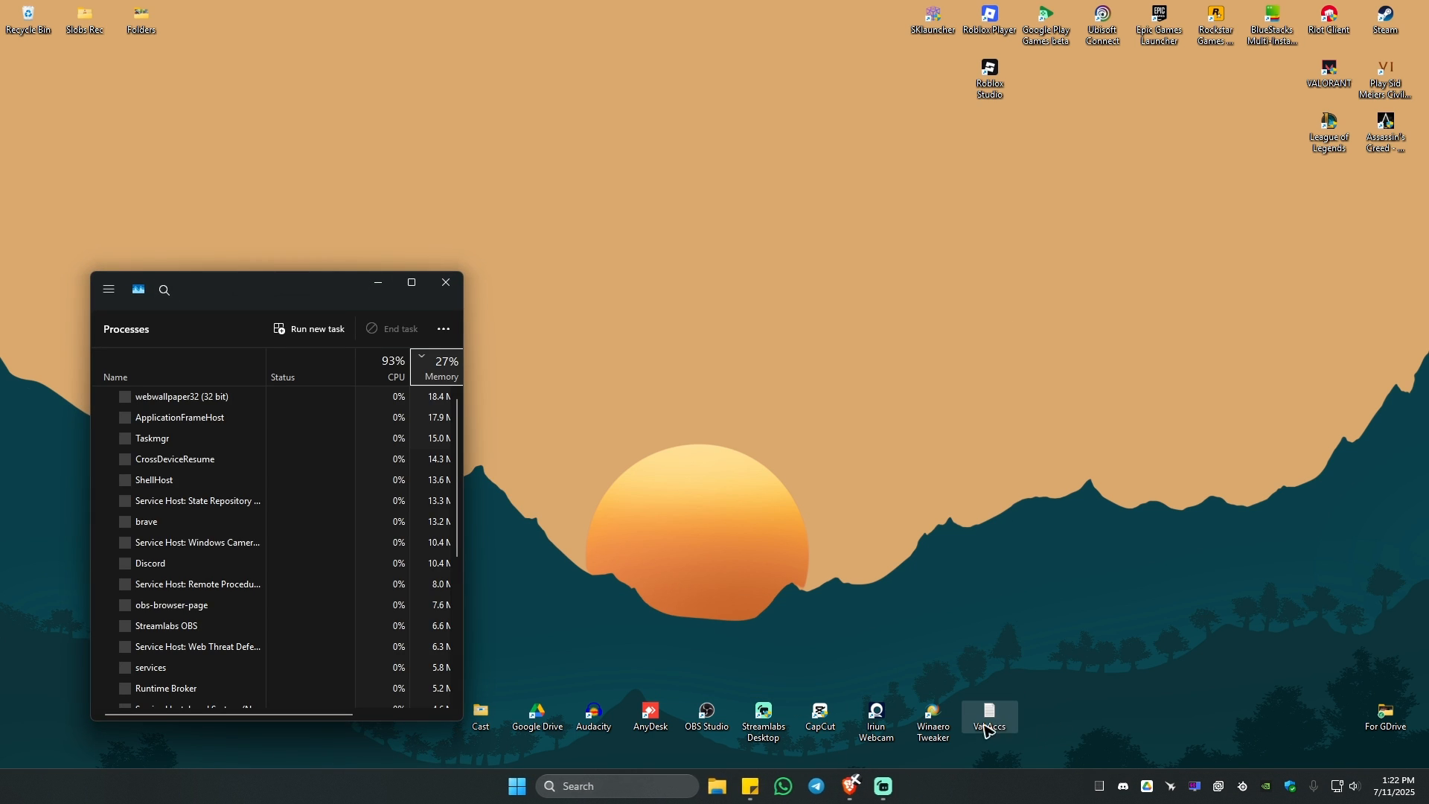
left_click(411, 283)
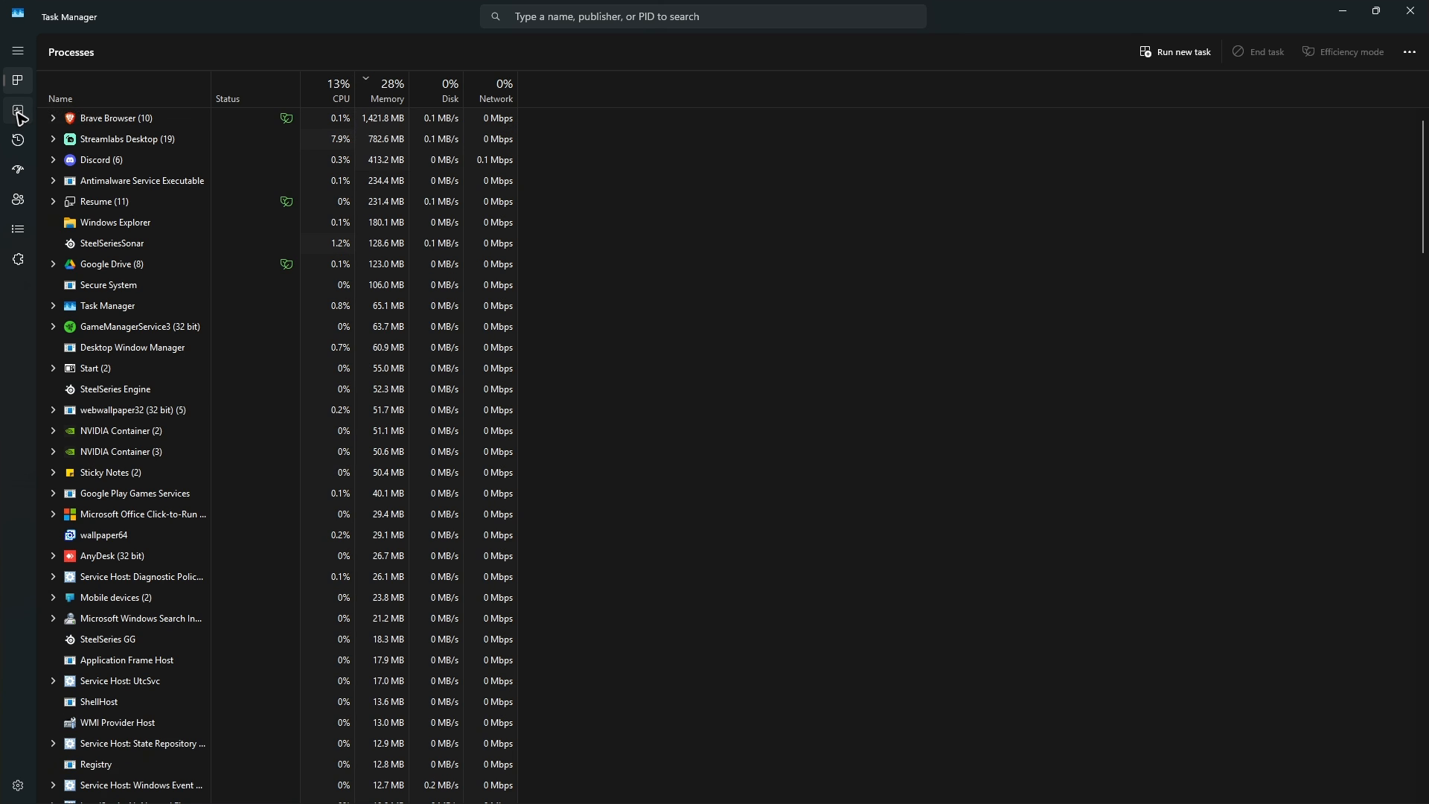
left_click(18, 110)
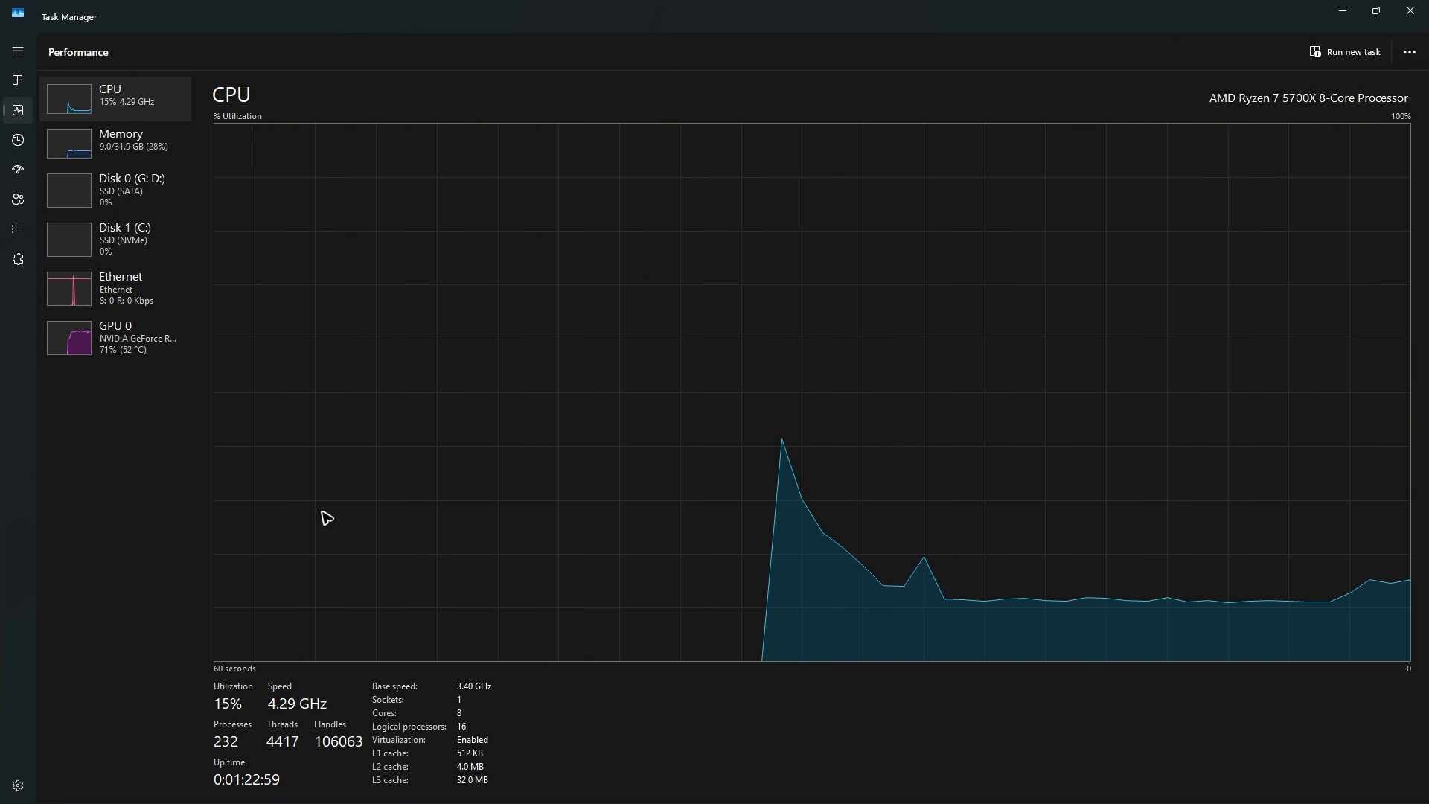
left_click(120, 140)
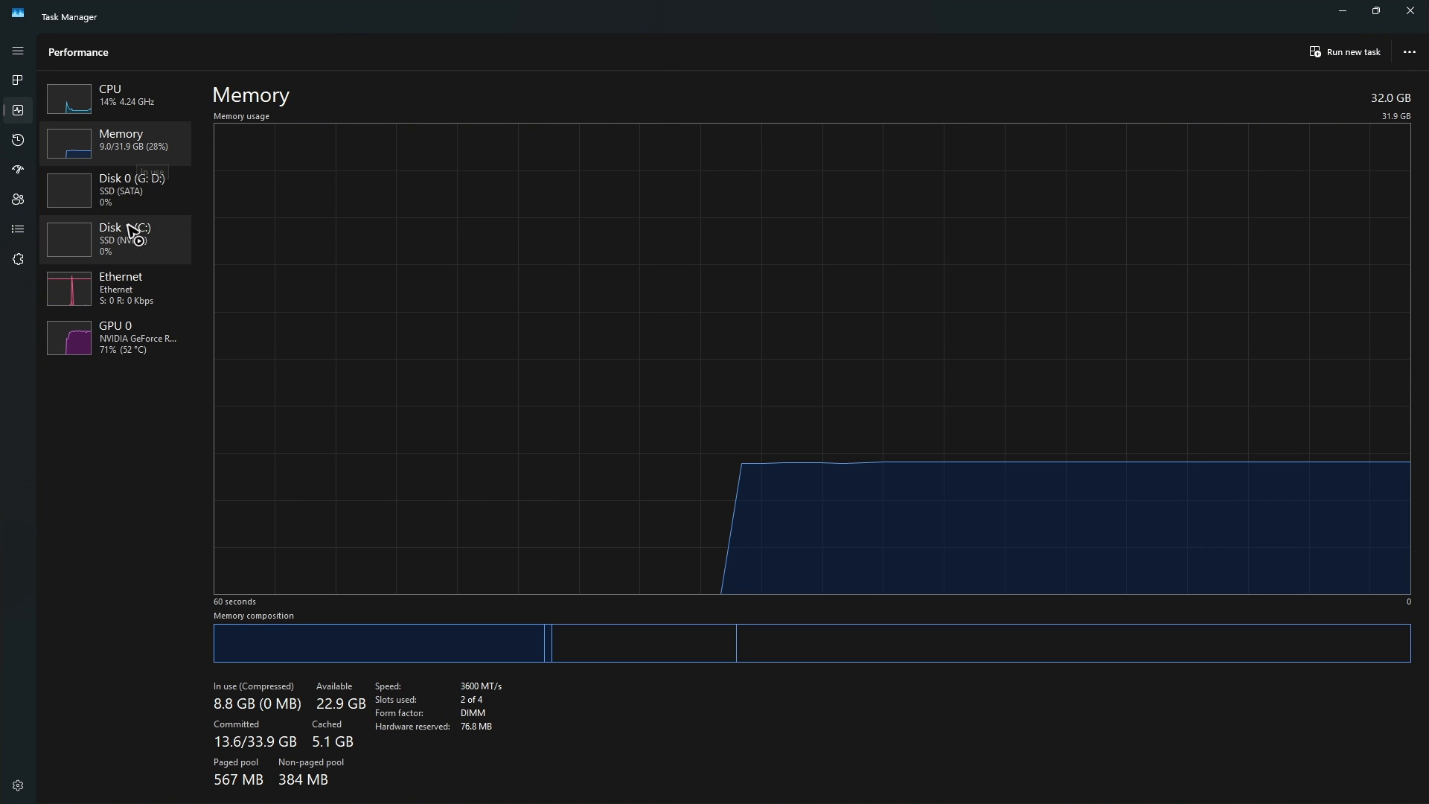
left_click(121, 288)
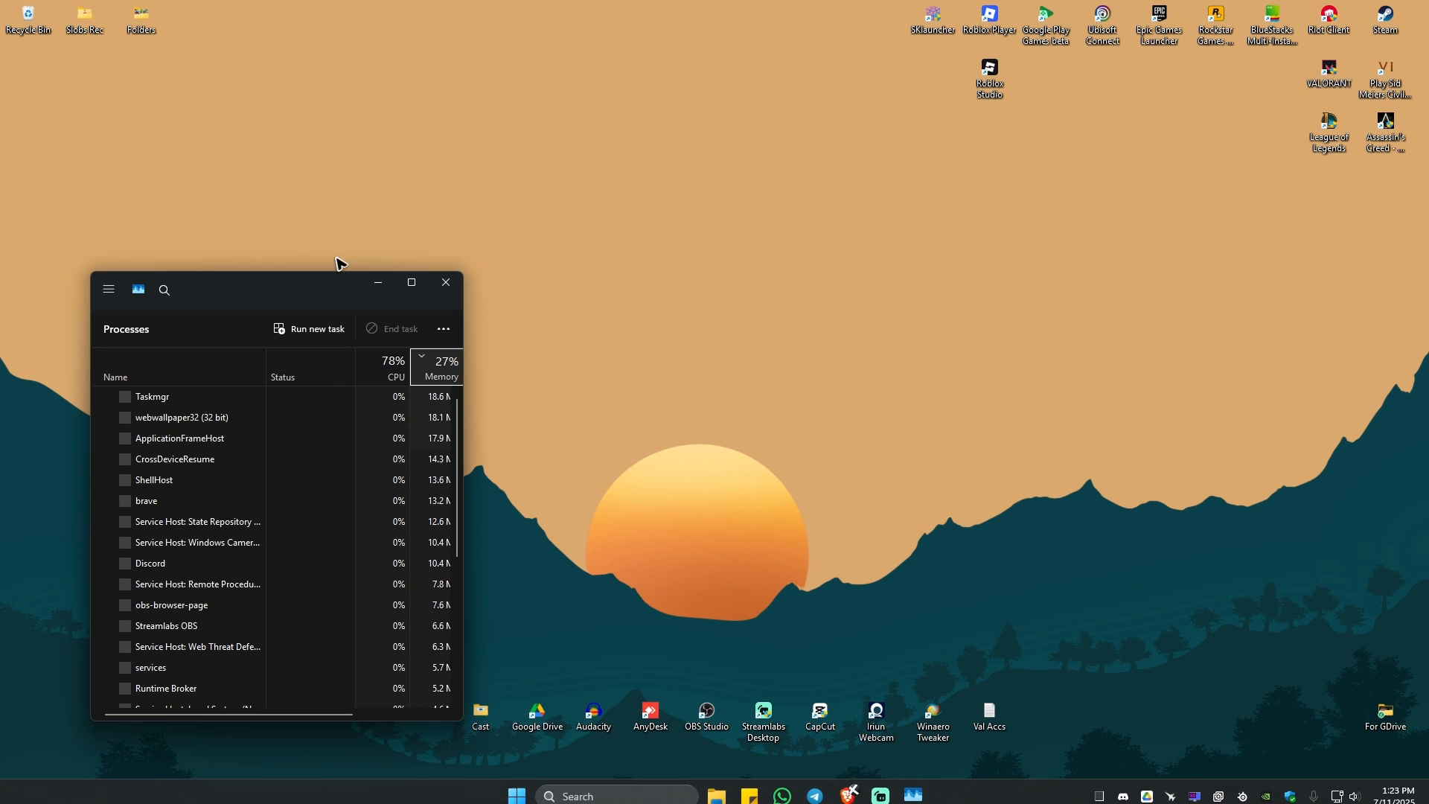
Review the Details list of running processes, close Task Manager and start a Windows search.
left_click(411, 281)
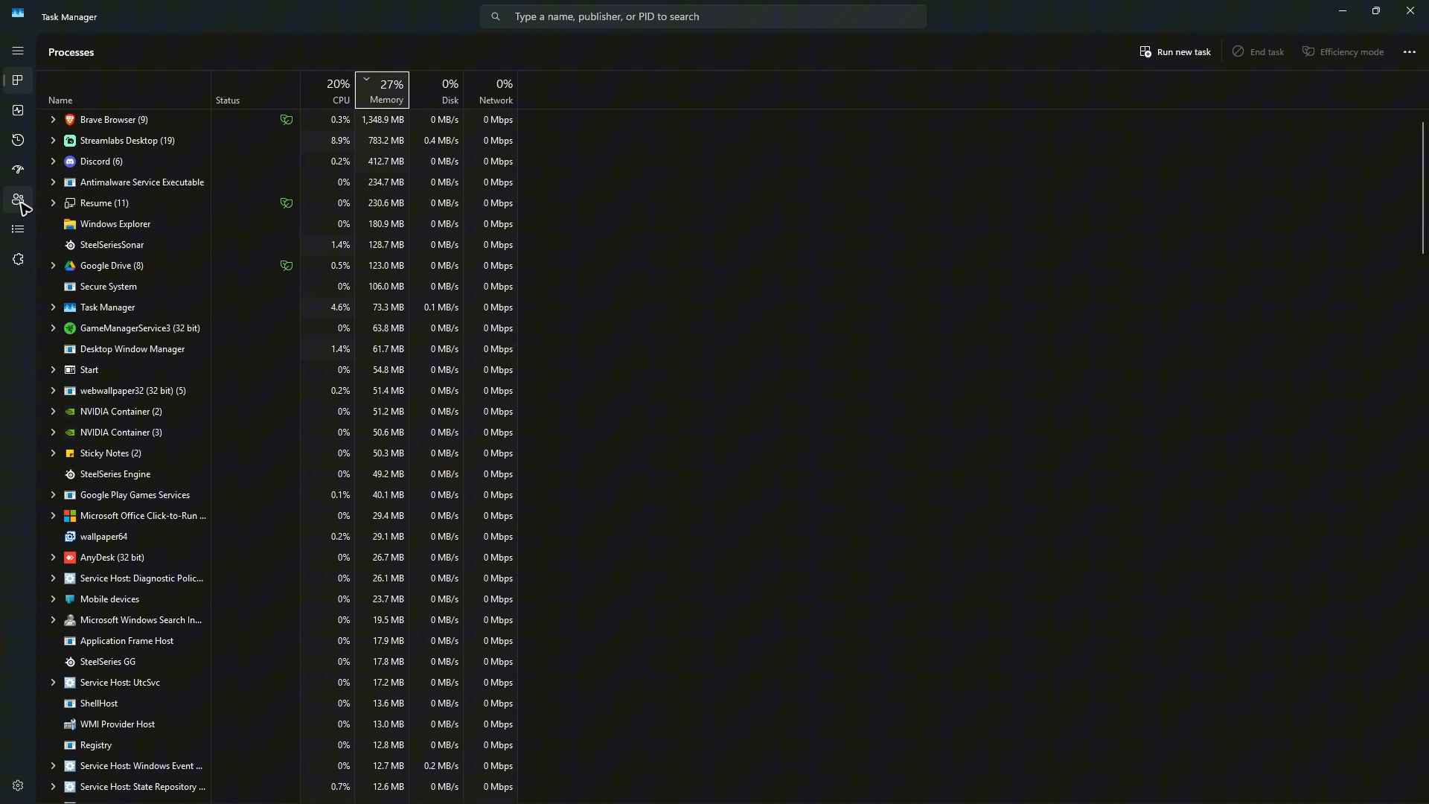
left_click(18, 229)
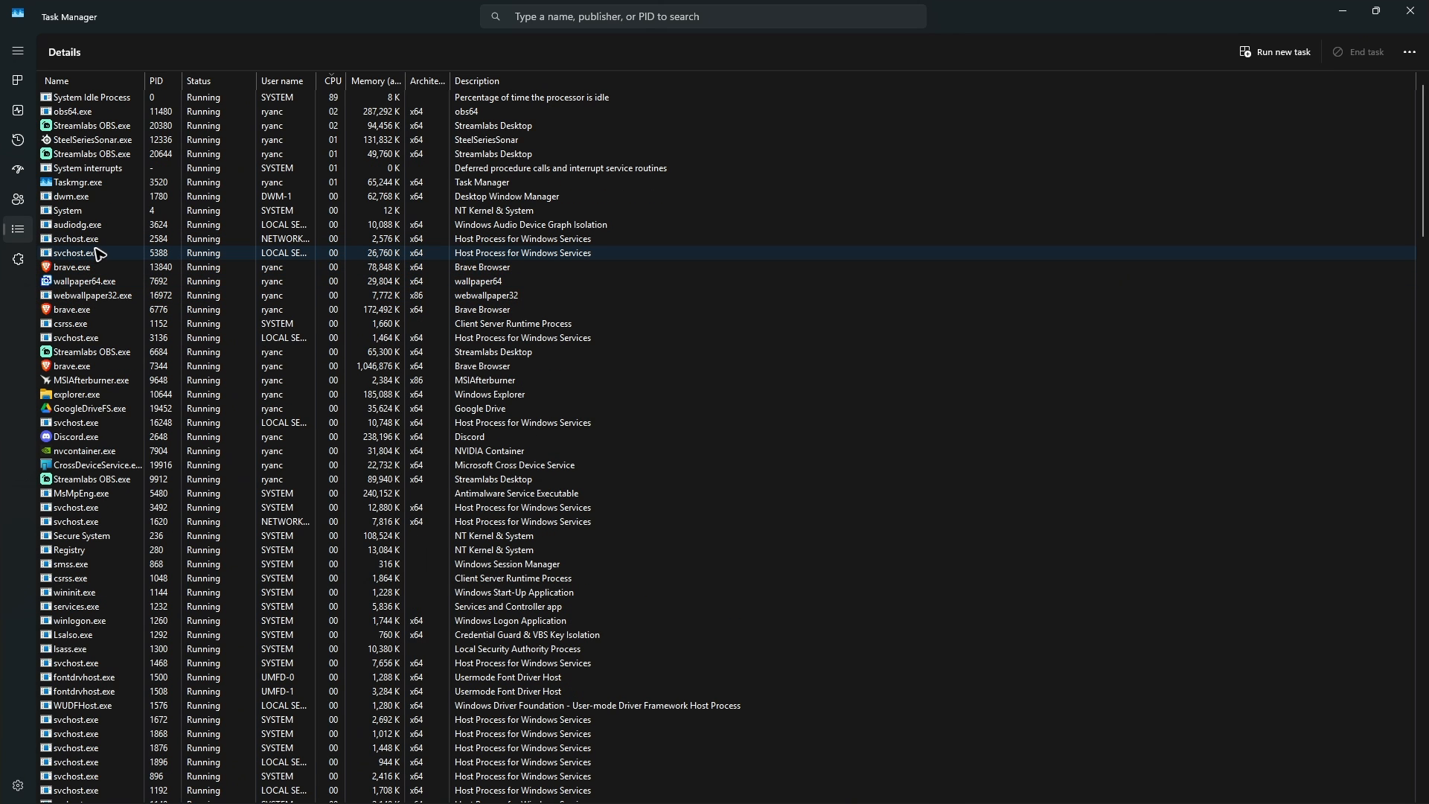
right_click(76, 238)
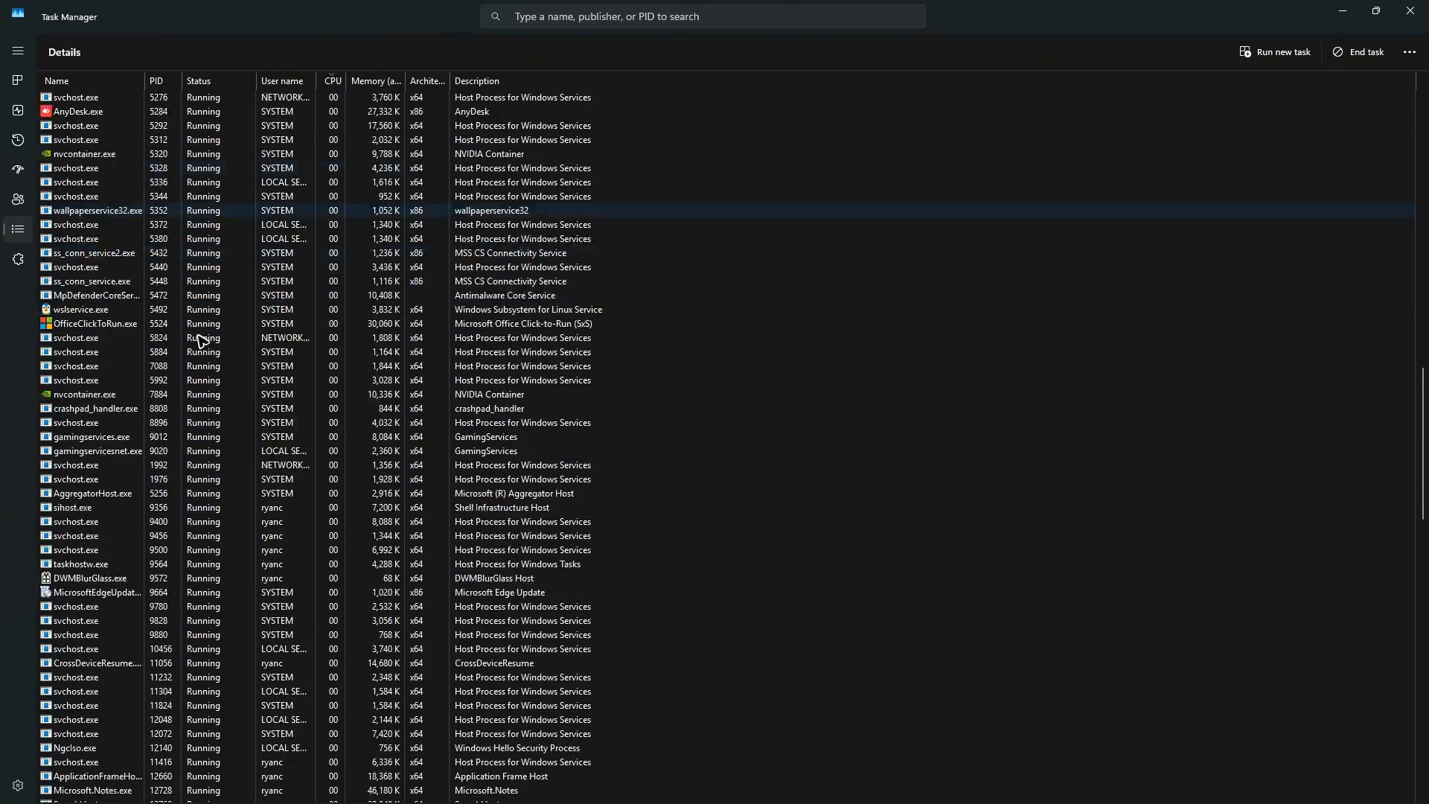
left_click(1411, 17)
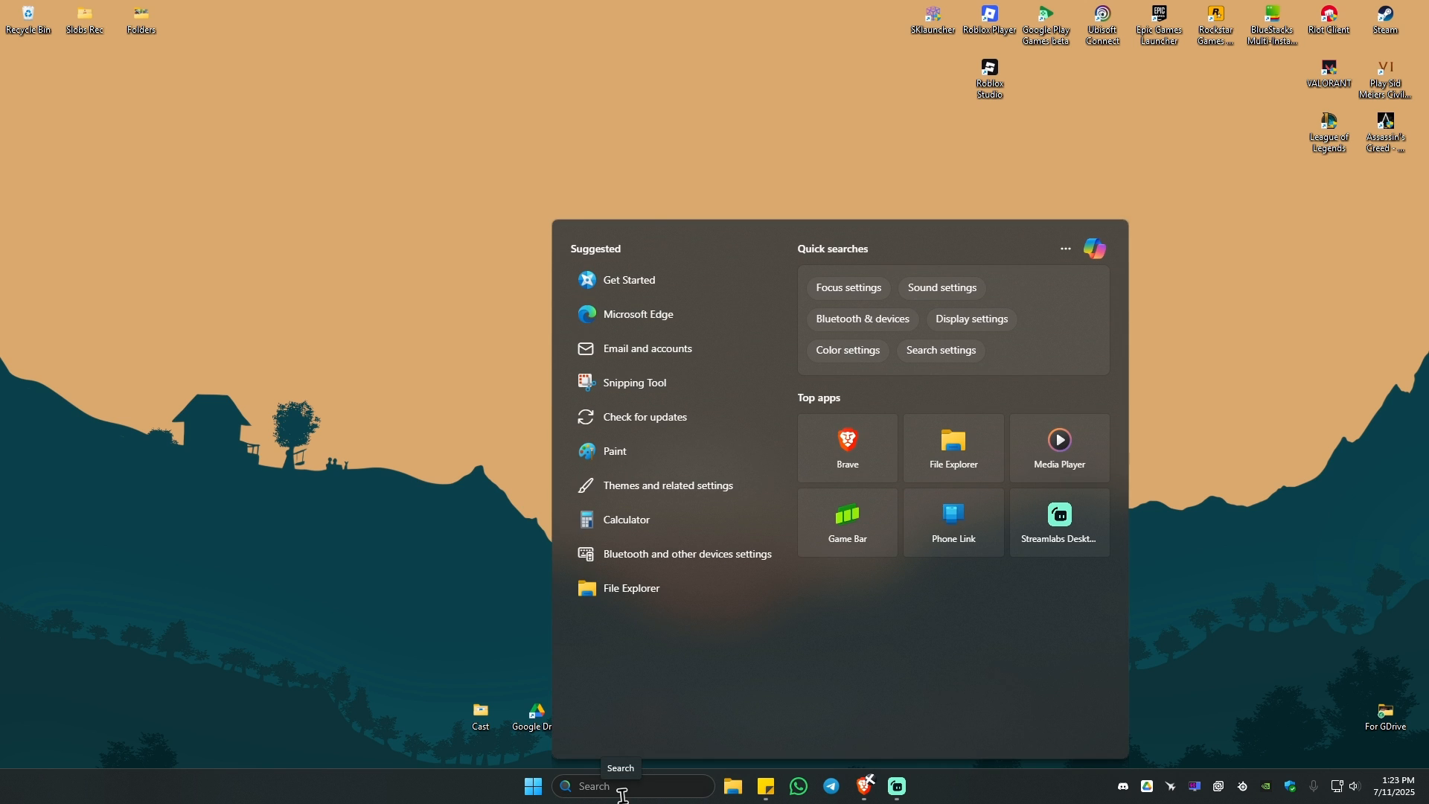
Search for 'startup Apps', review the Startup apps list in Settings, then close Settings.
type("startup Apps")
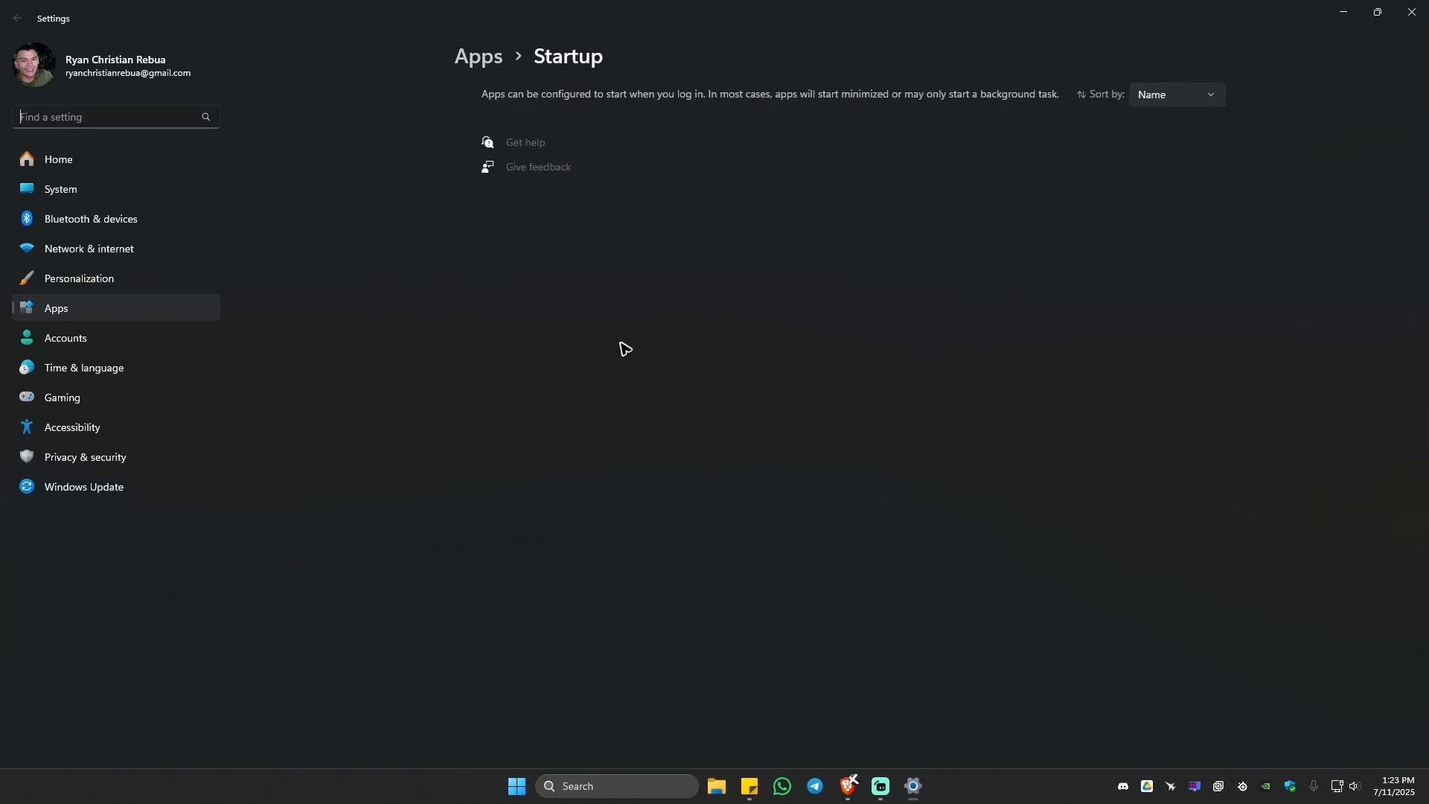
scroll("down", 3)
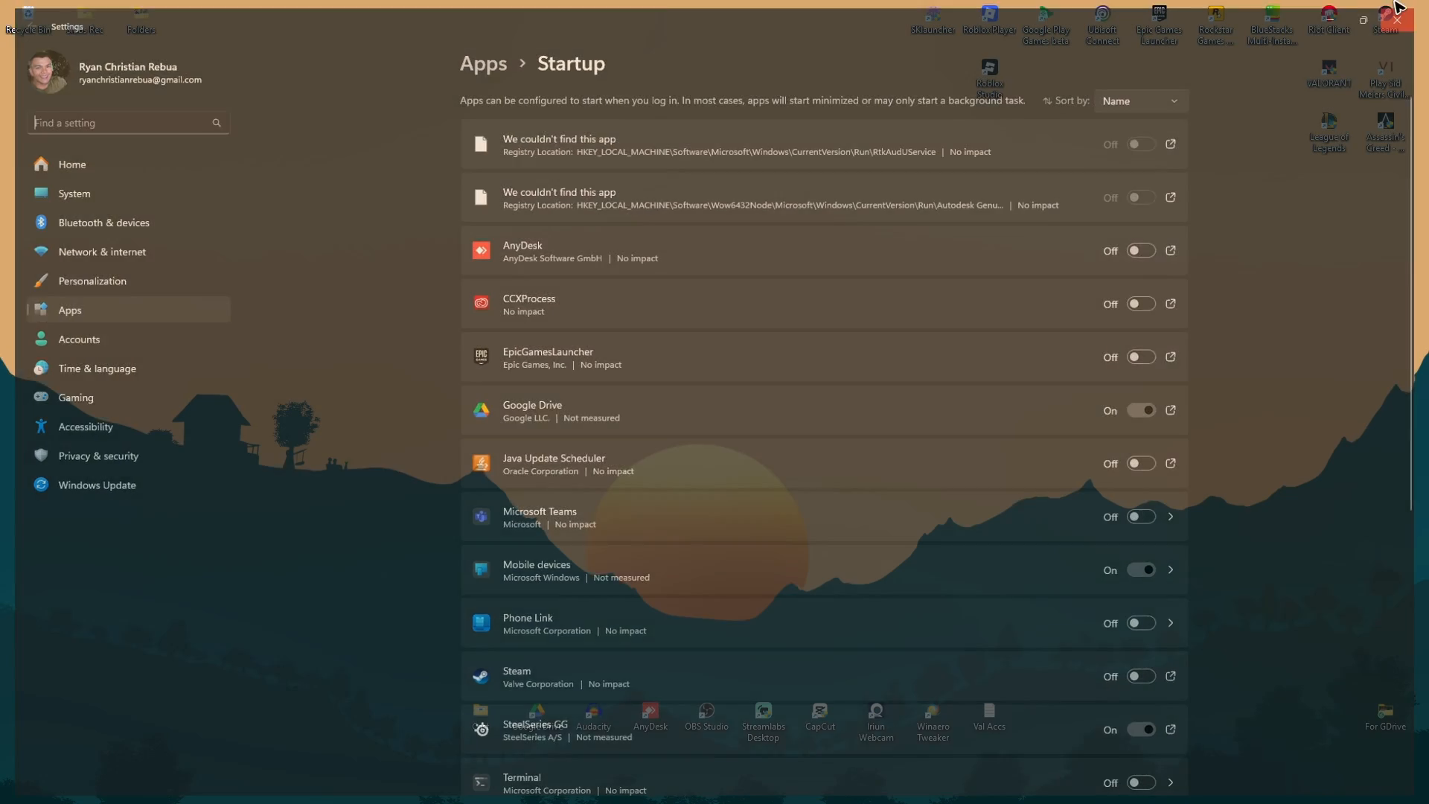
left_click(1392, 8)
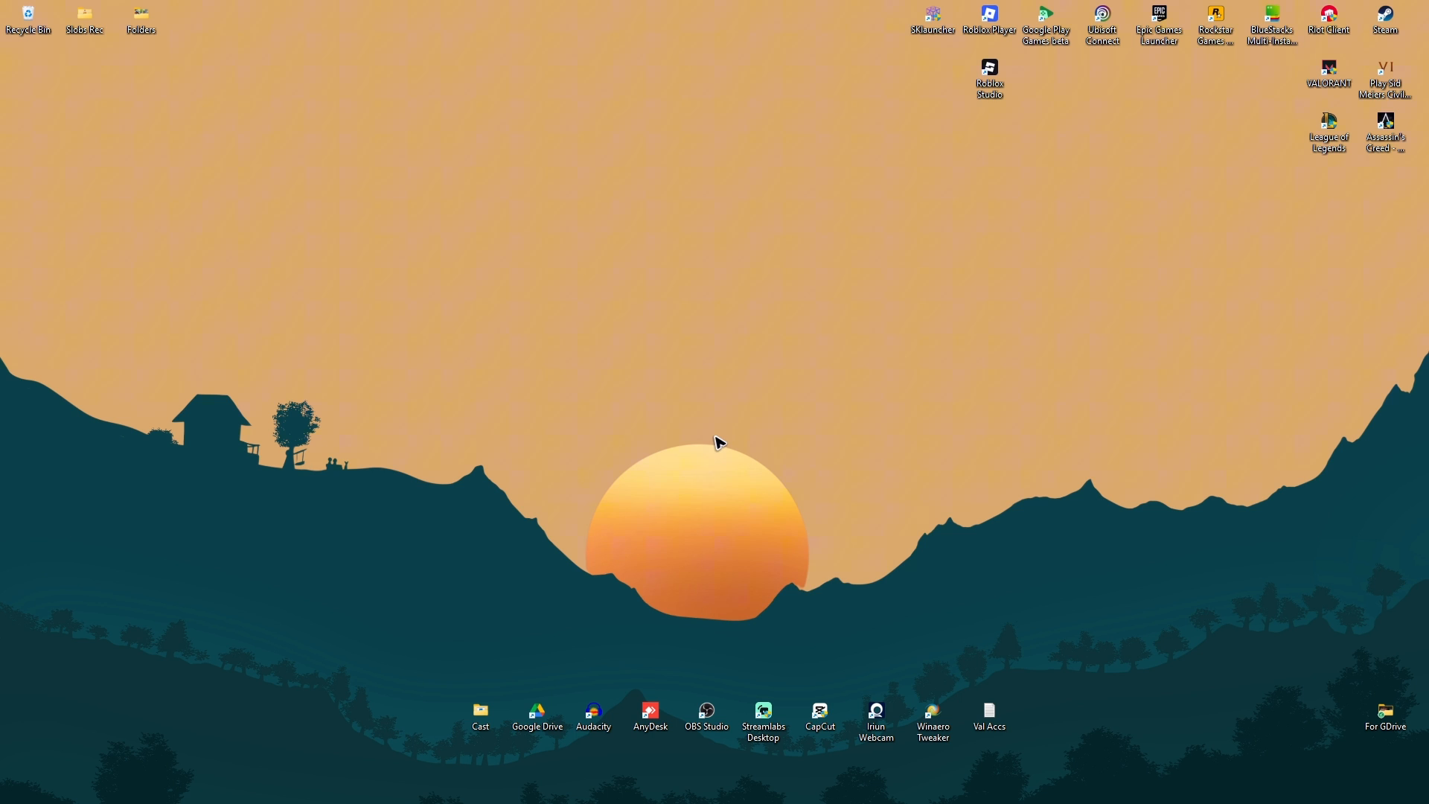
mouse_move(807, 511)
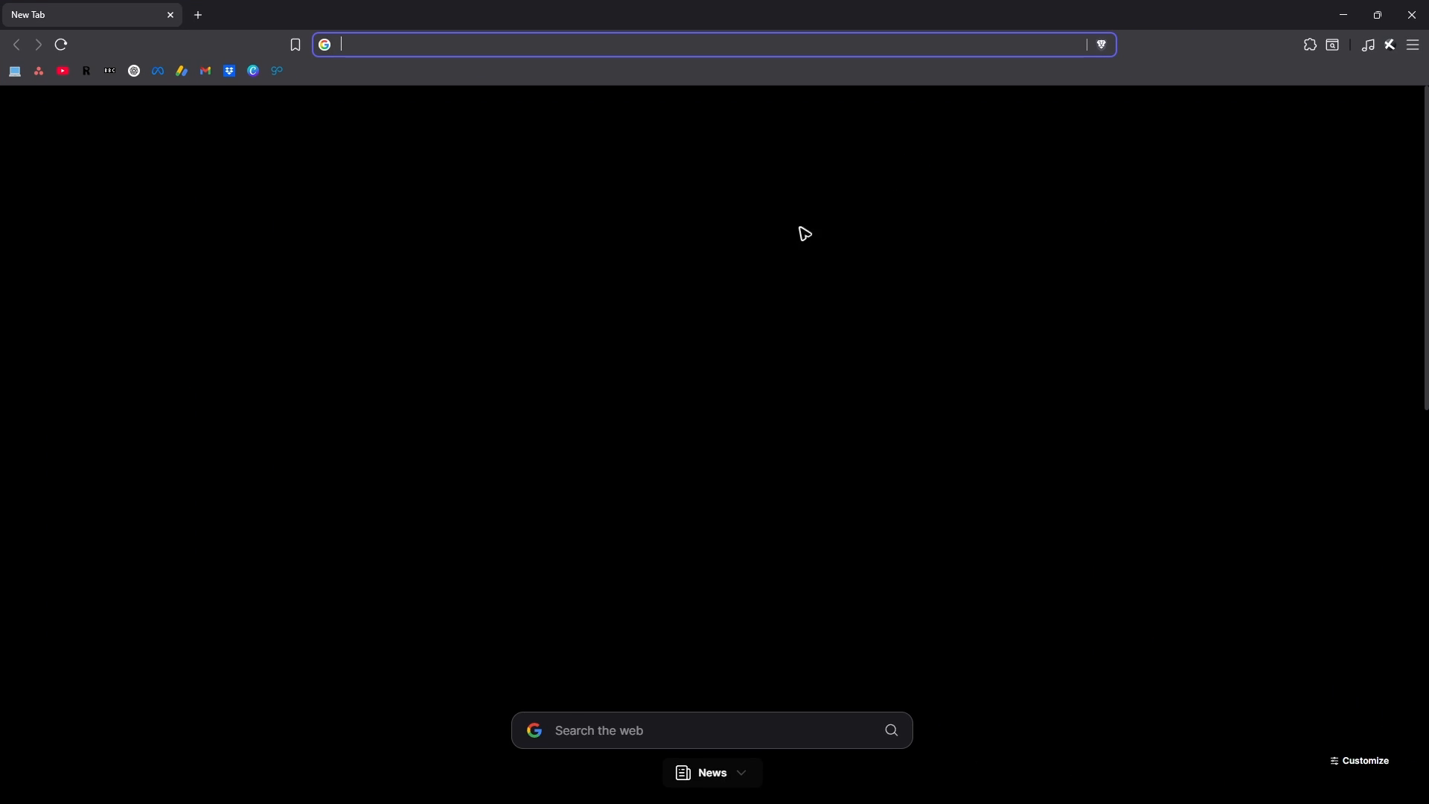
Search Google for 'wise' memory optimizer and download the WMOSetup installer from WiseCleaner.
type("wise")
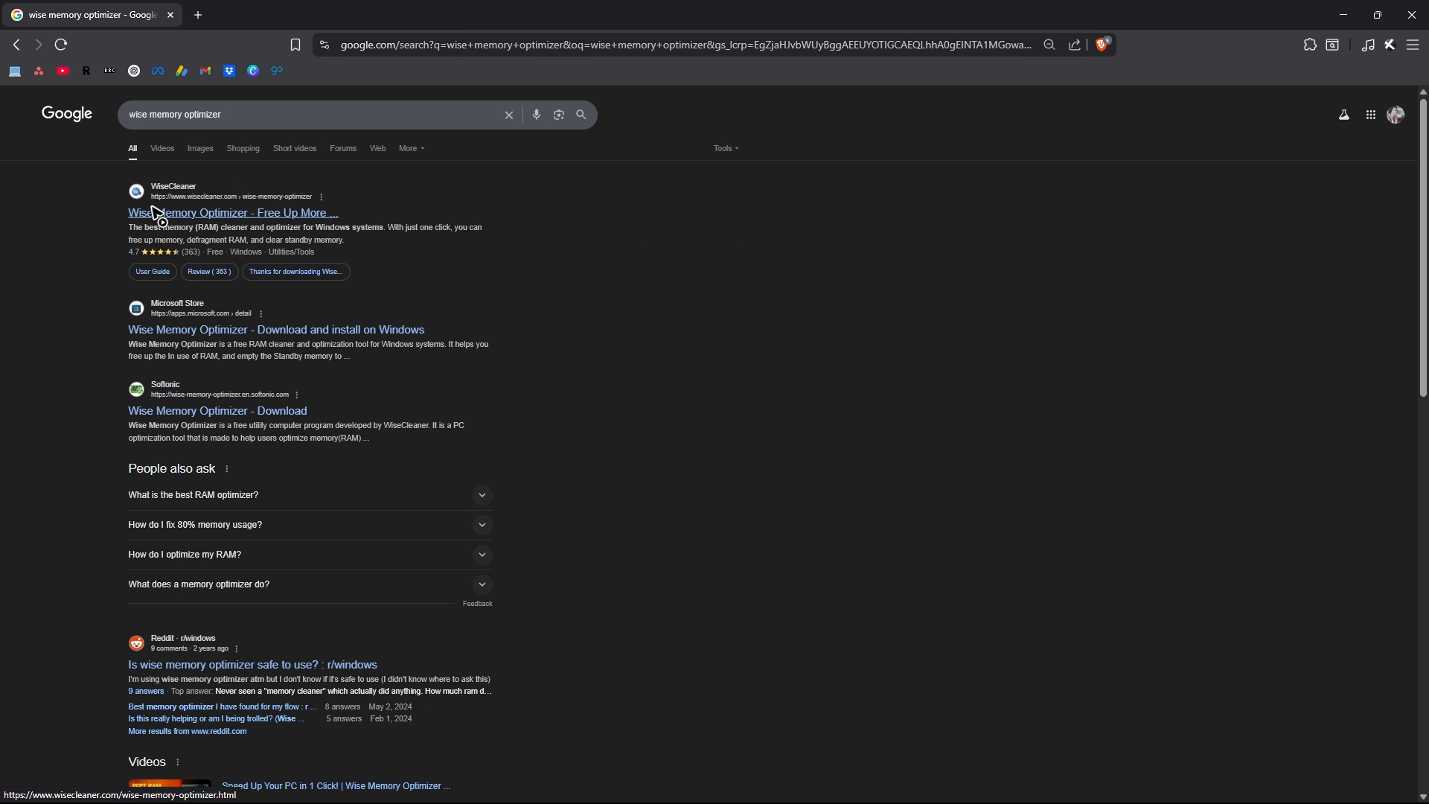
mouse_move(180, 198)
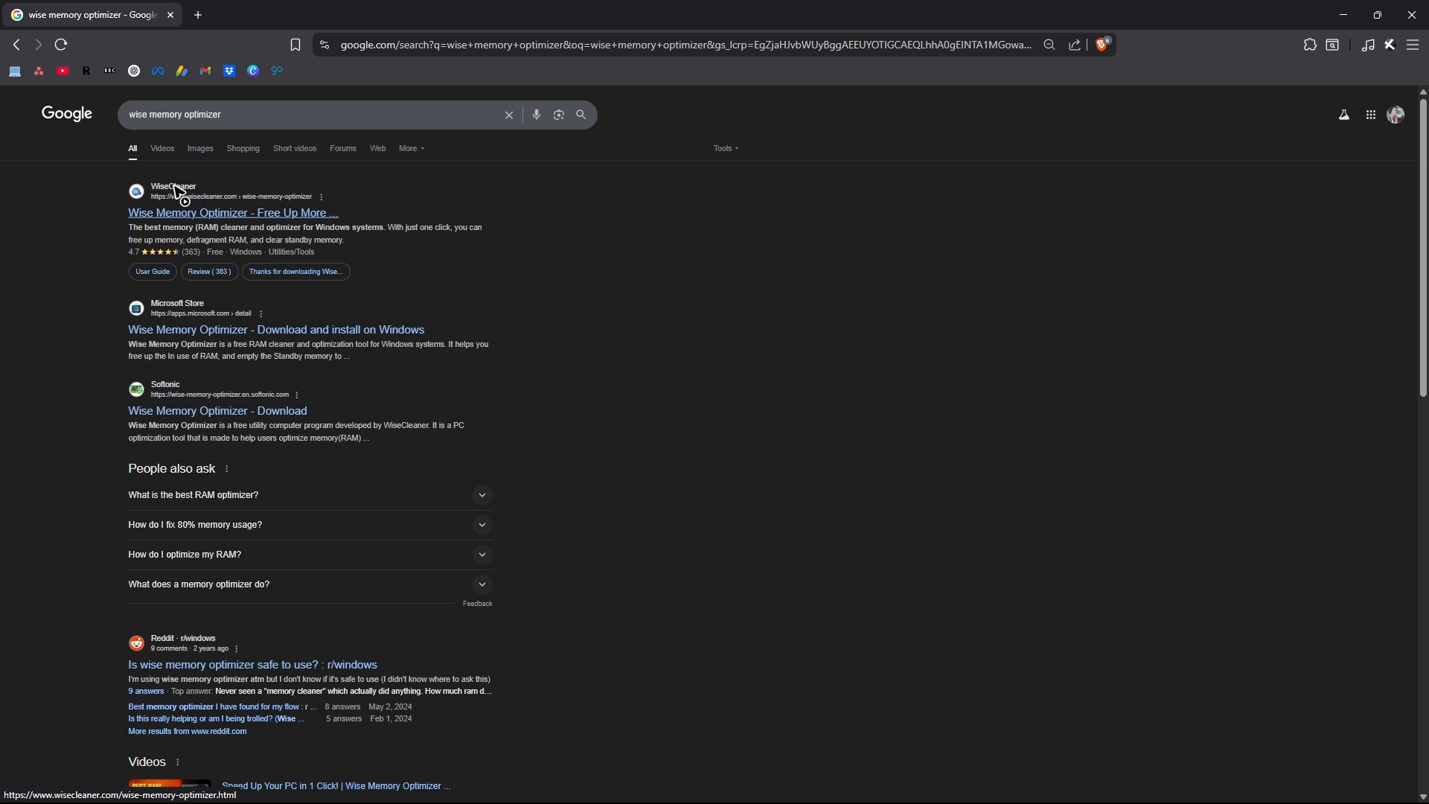
left_click(233, 212)
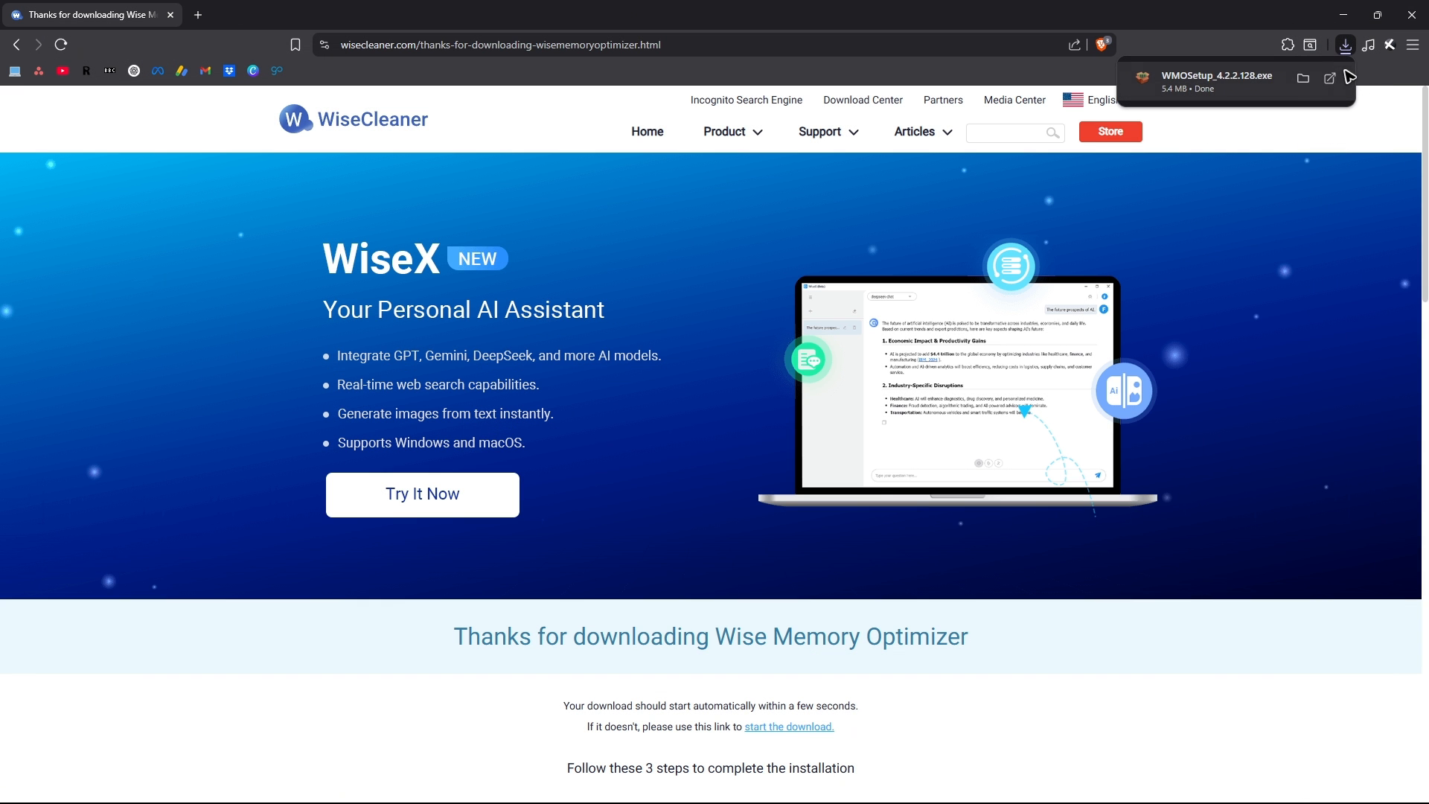
mouse_move(1192, 94)
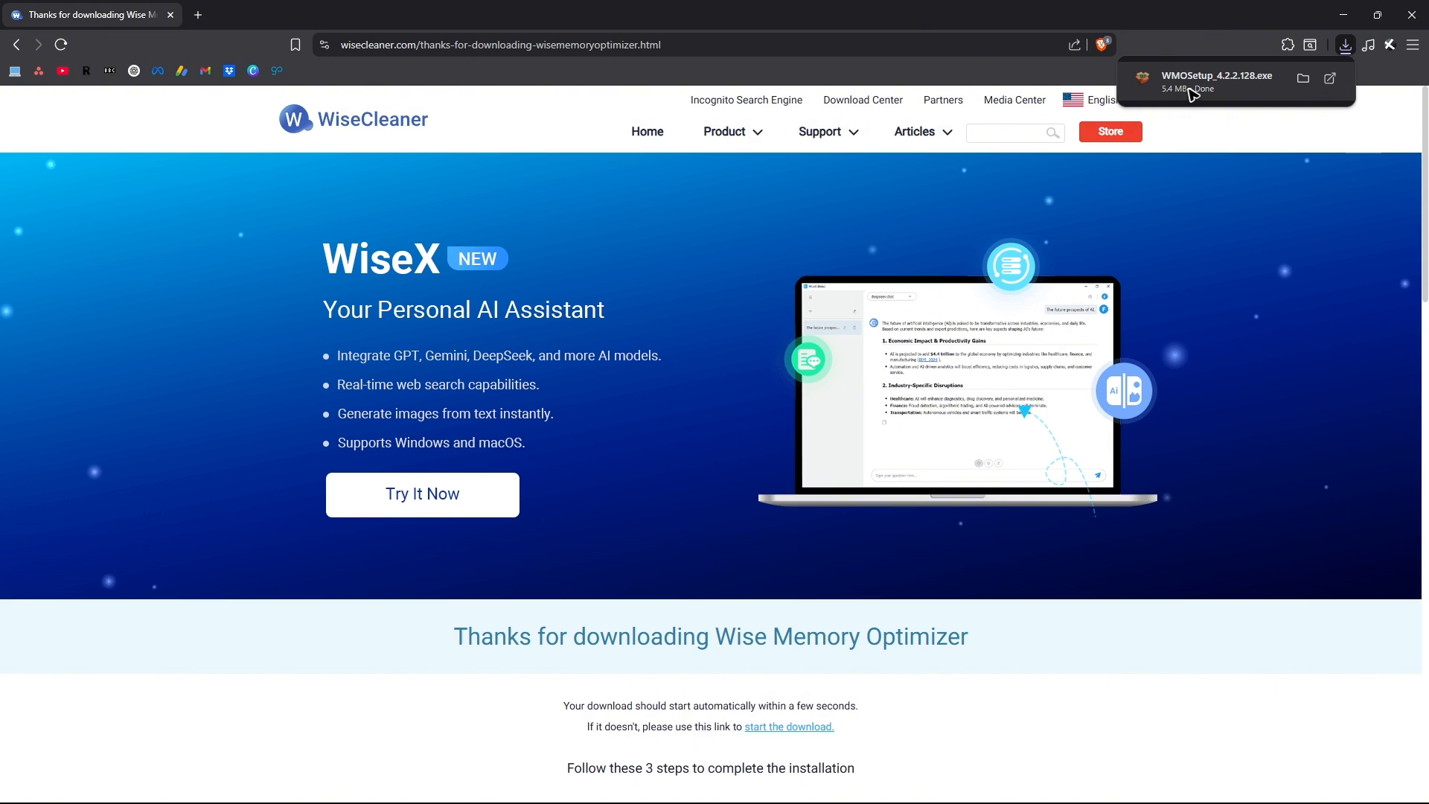
Run WMOSetup, accept the license, install Wise Memory Optimizer and launch it showing 31% memory in use.
left_click(1214, 82)
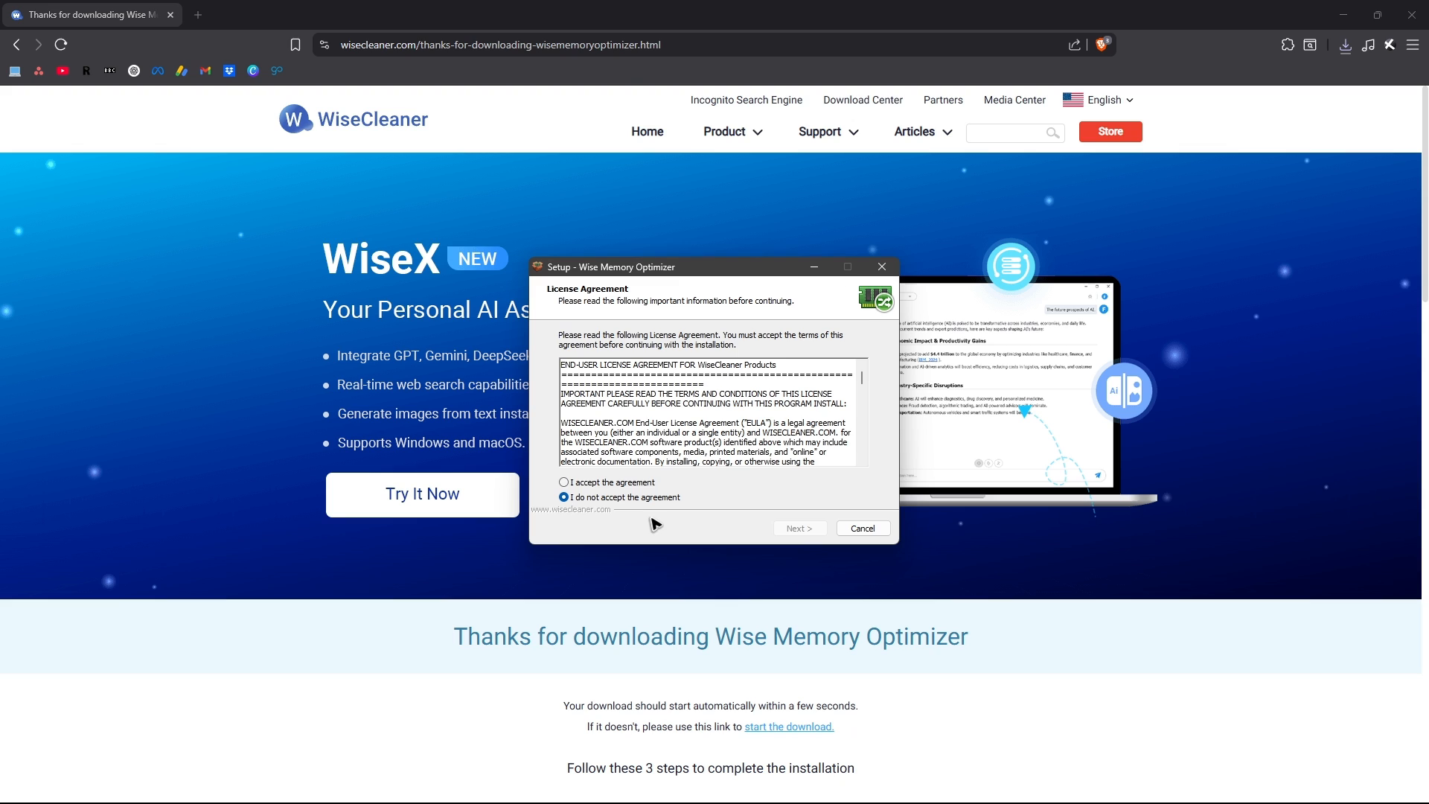
left_click(562, 481)
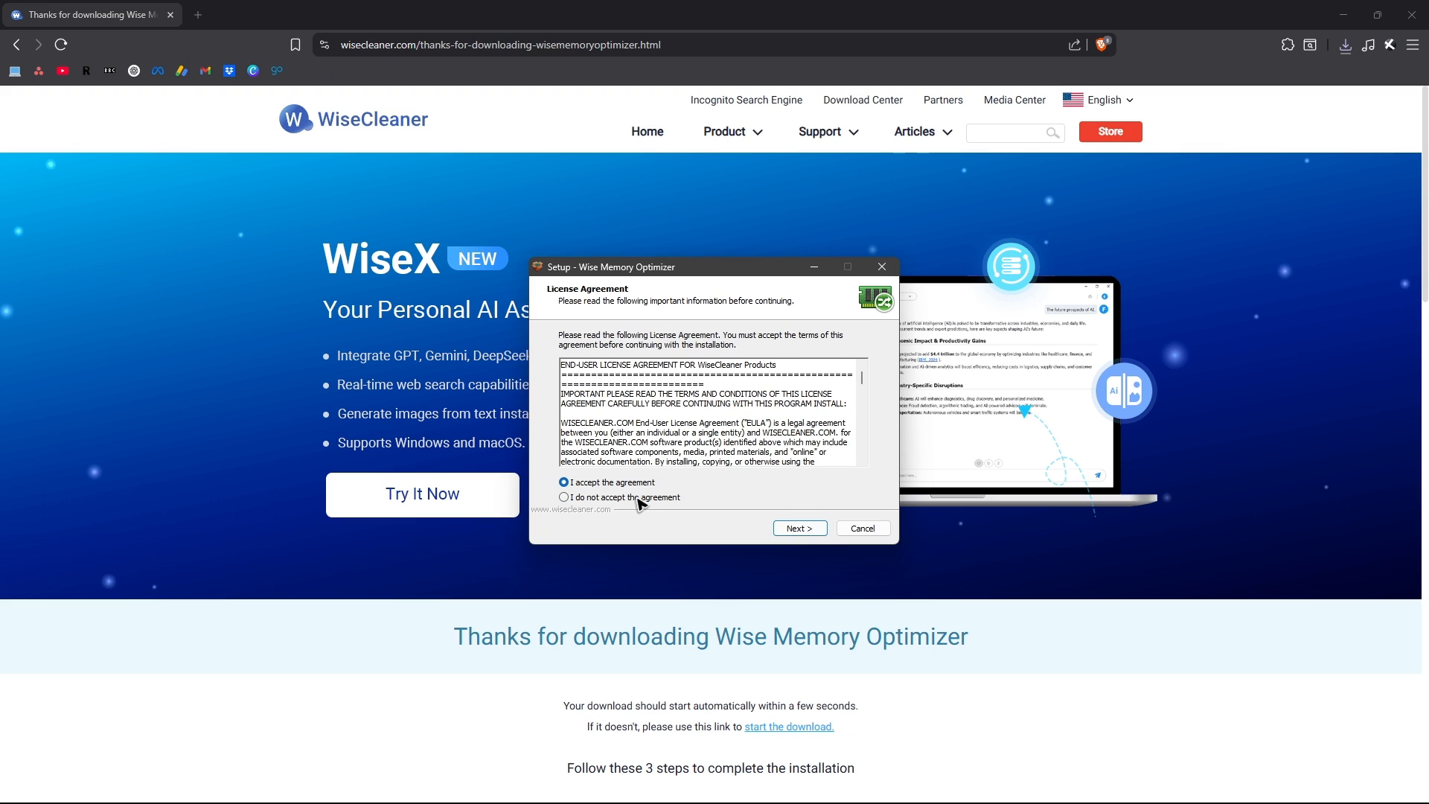
left_click(797, 528)
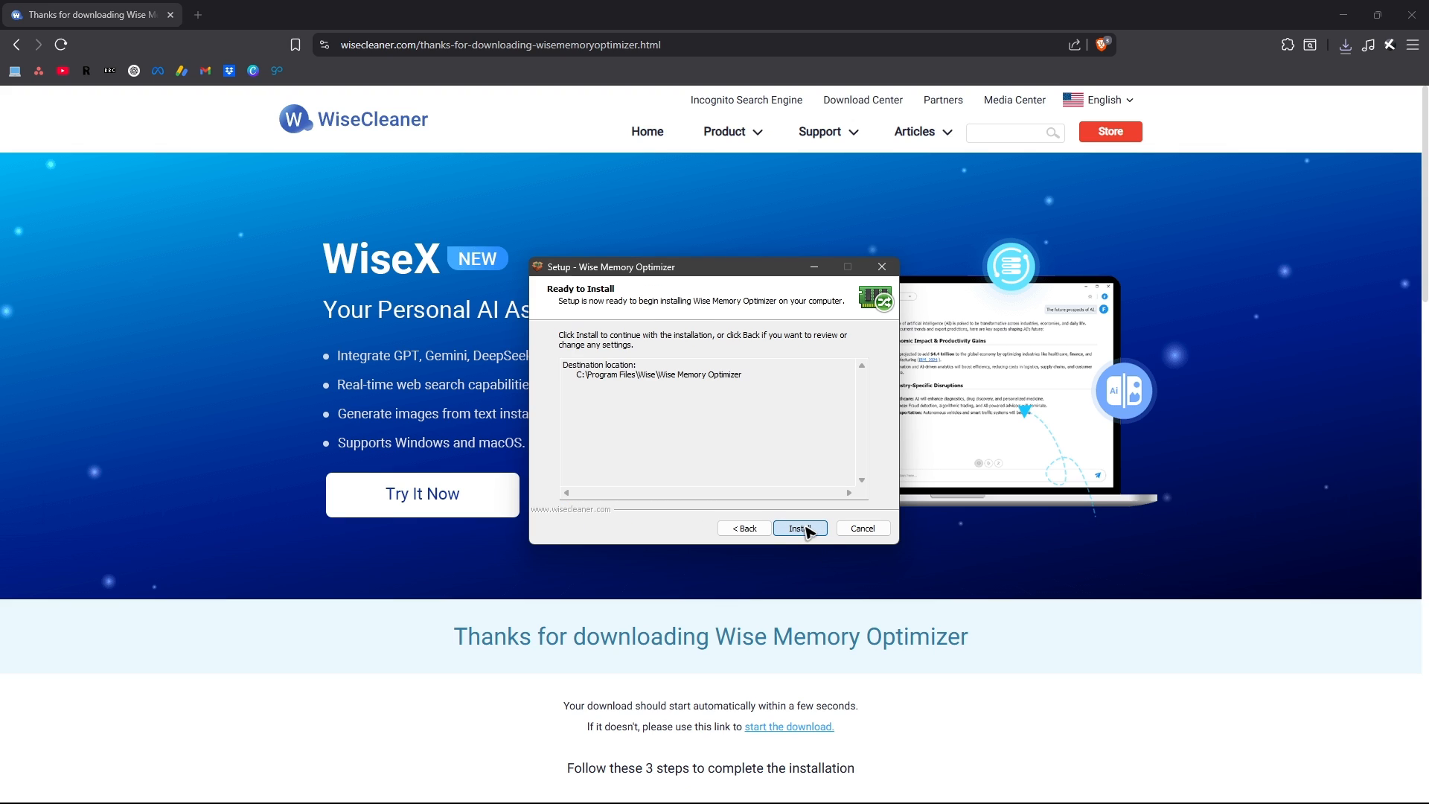
left_click(798, 528)
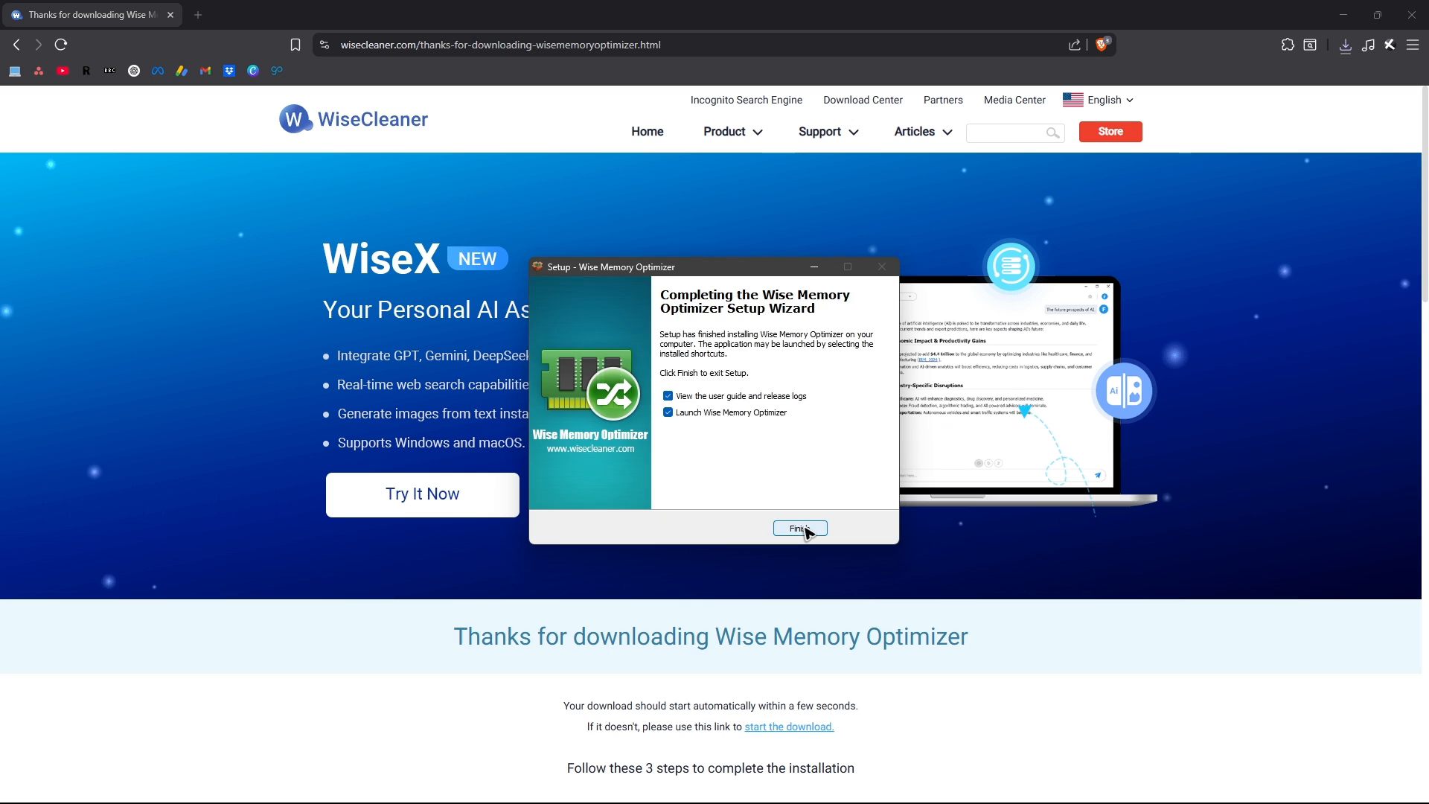
left_click(799, 528)
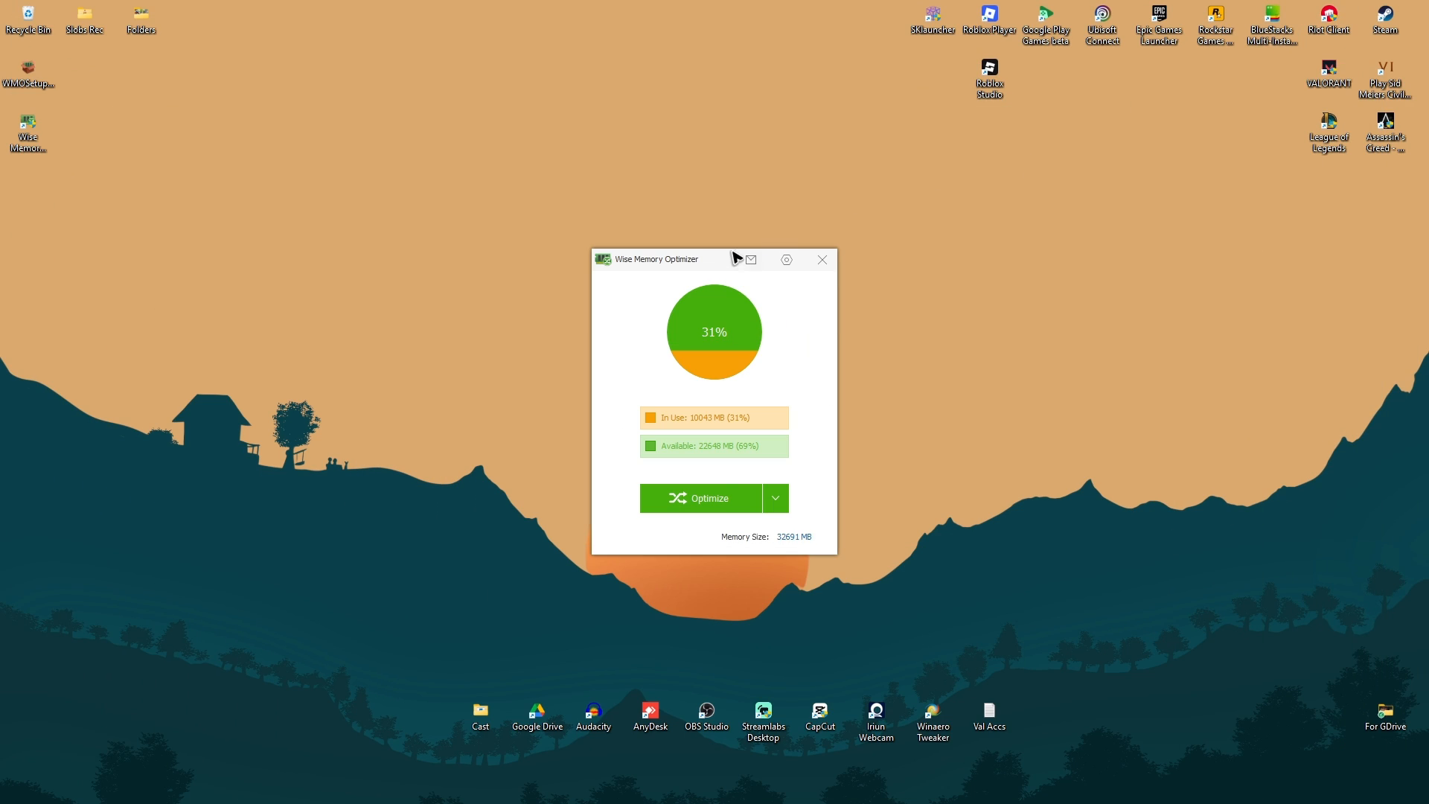
Move the optimizer window aside and launch Task Manager beside it, both near 30–31% memory.
left_click_drag(657, 259, 1098, 243)
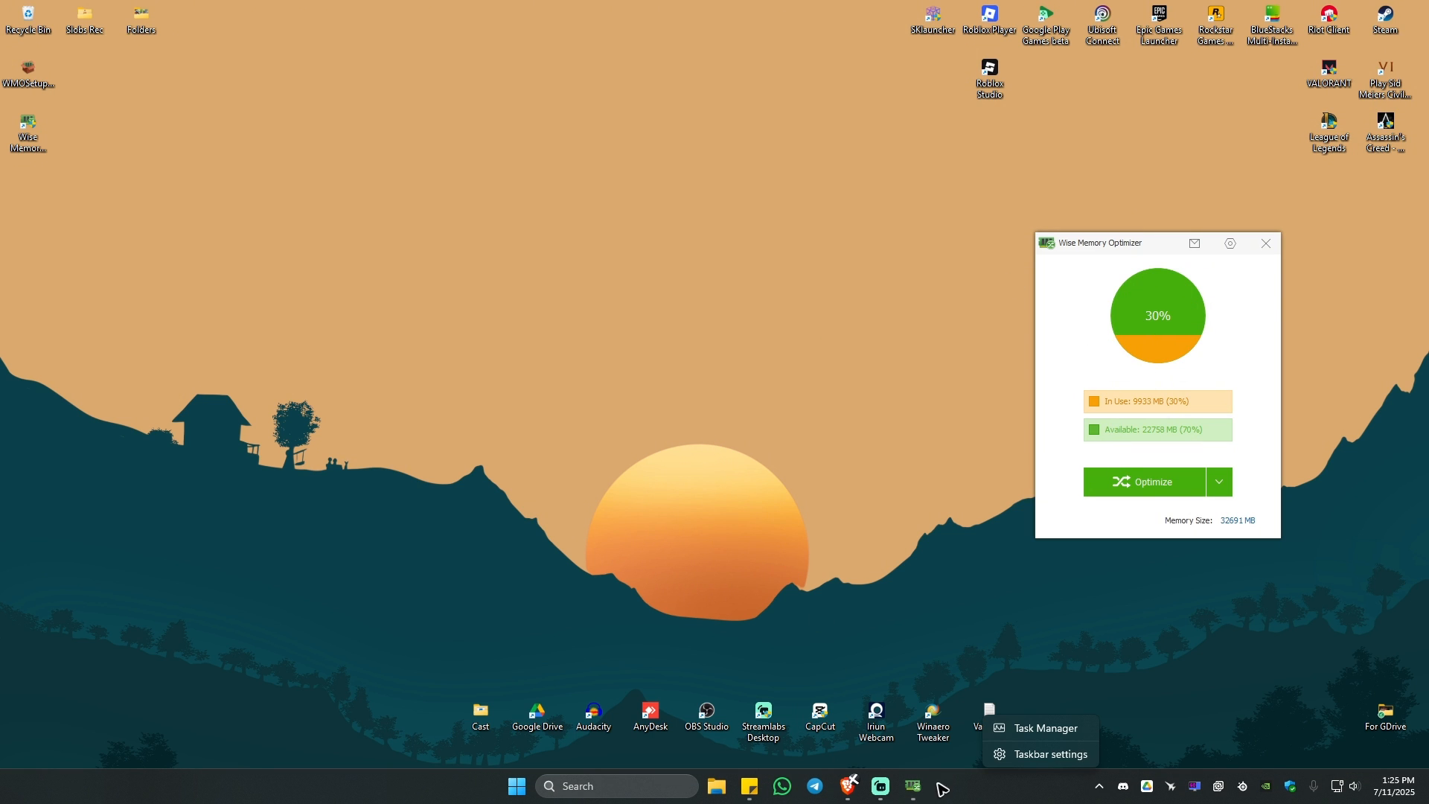
left_click(1042, 728)
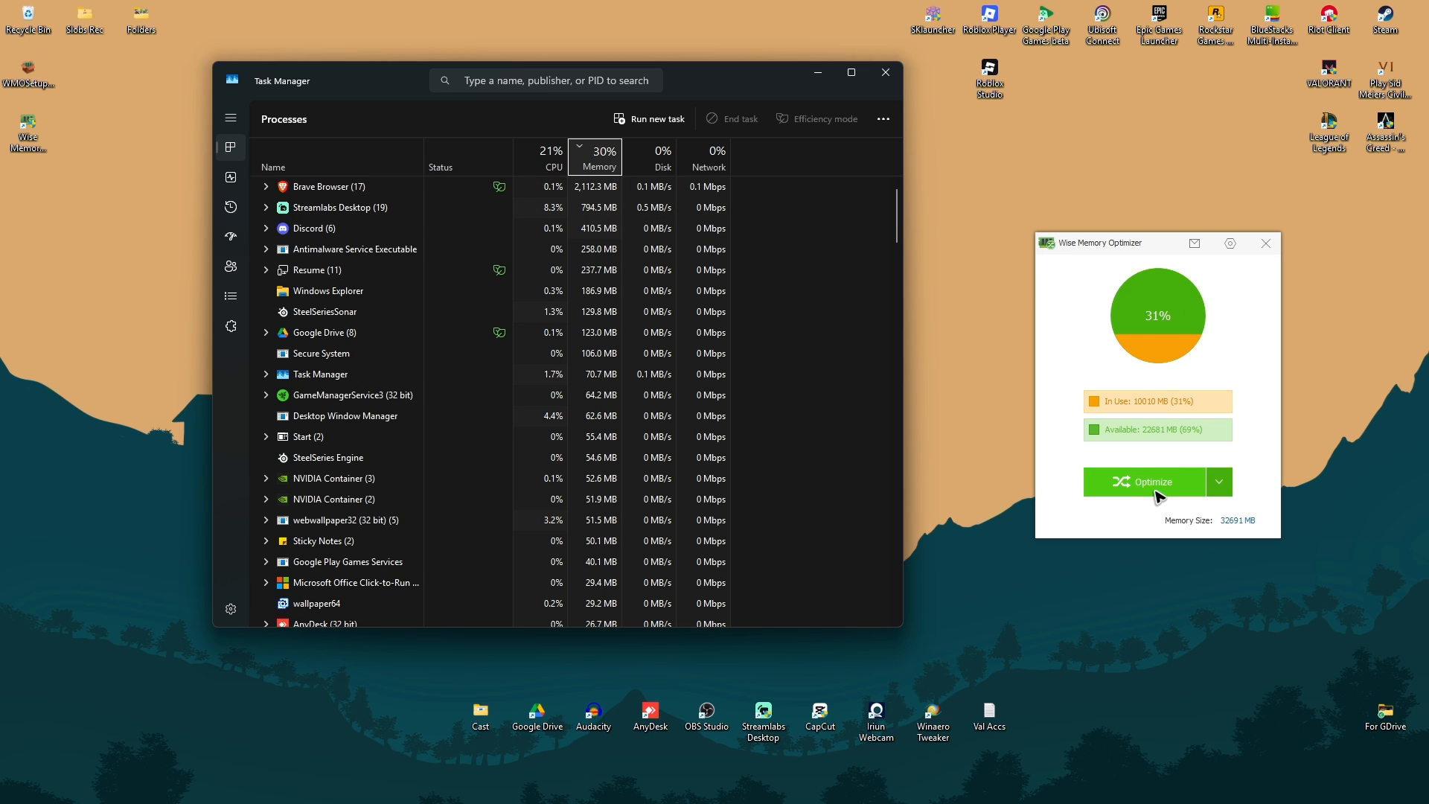
Run Optimize to cut memory use from 31% to 18%, then show the optimization mode menu.
left_click(1144, 481)
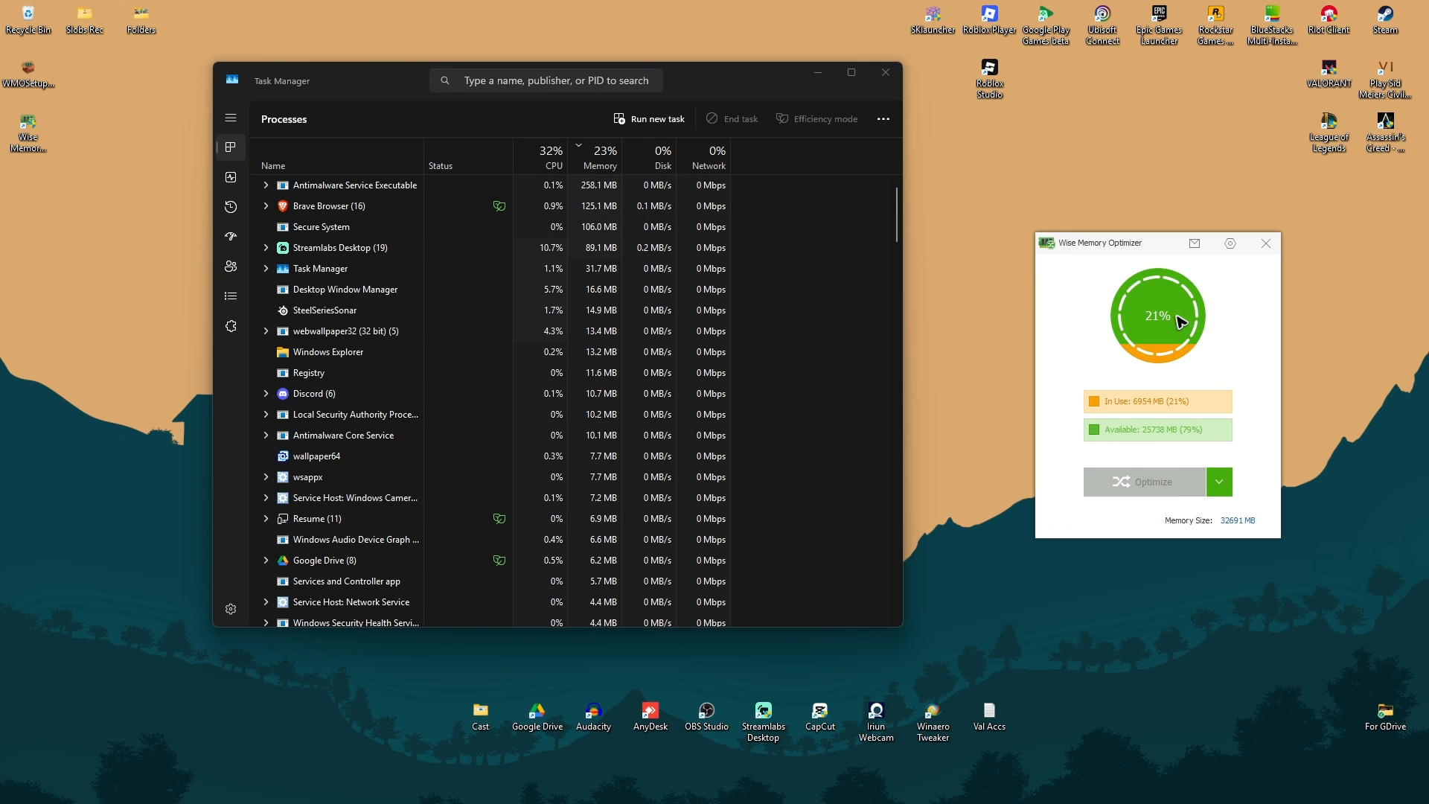
left_click(1144, 480)
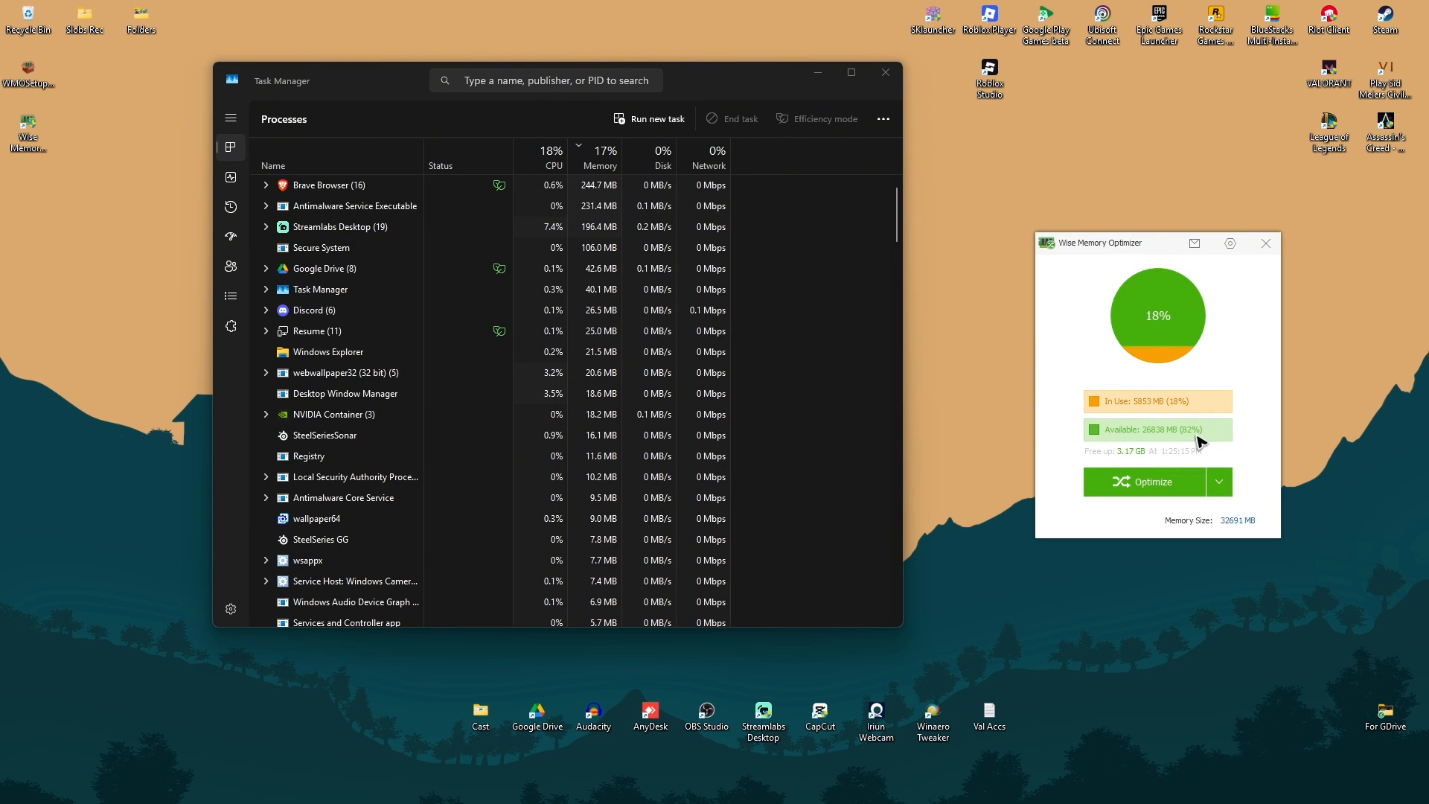
left_click(1219, 481)
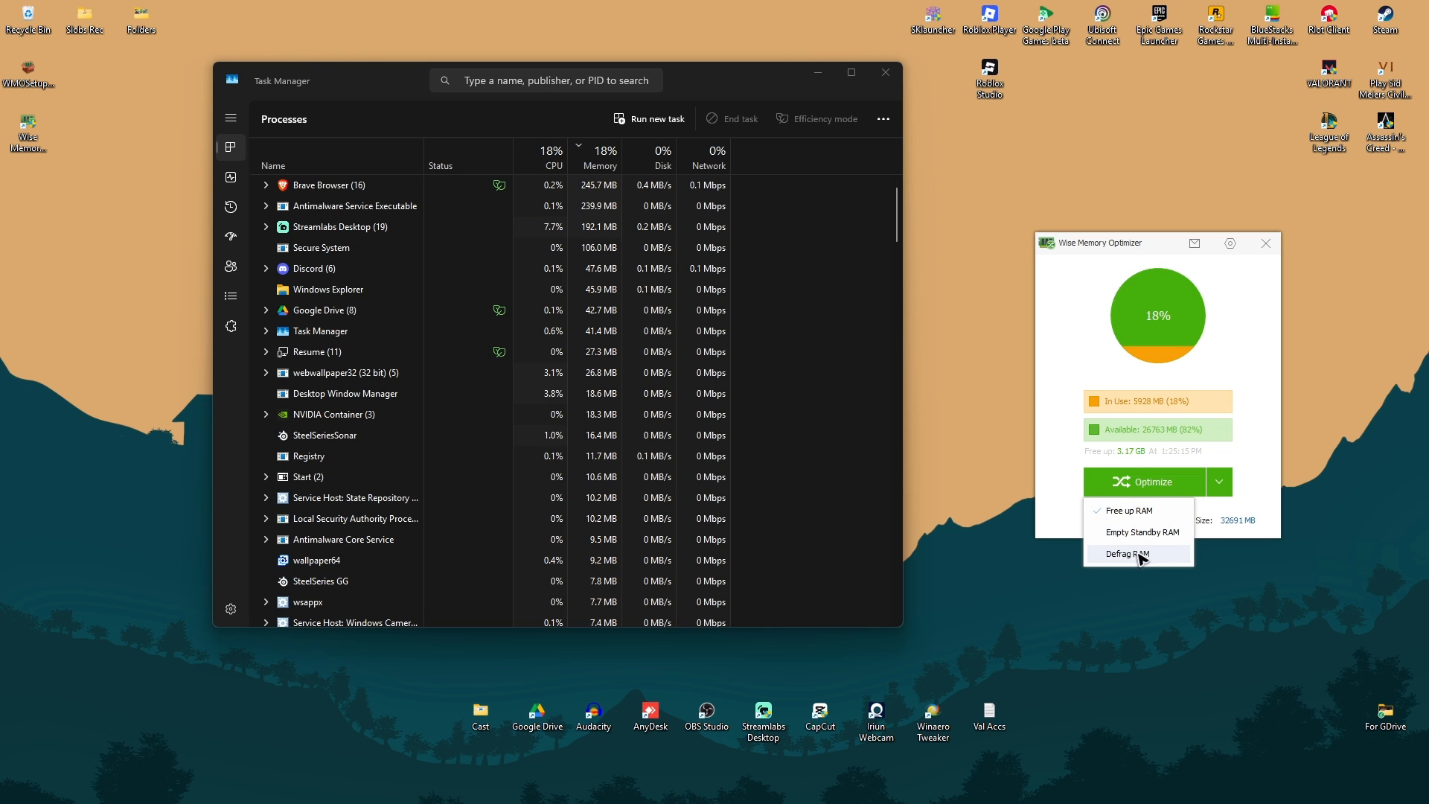
mouse_move(1073, 334)
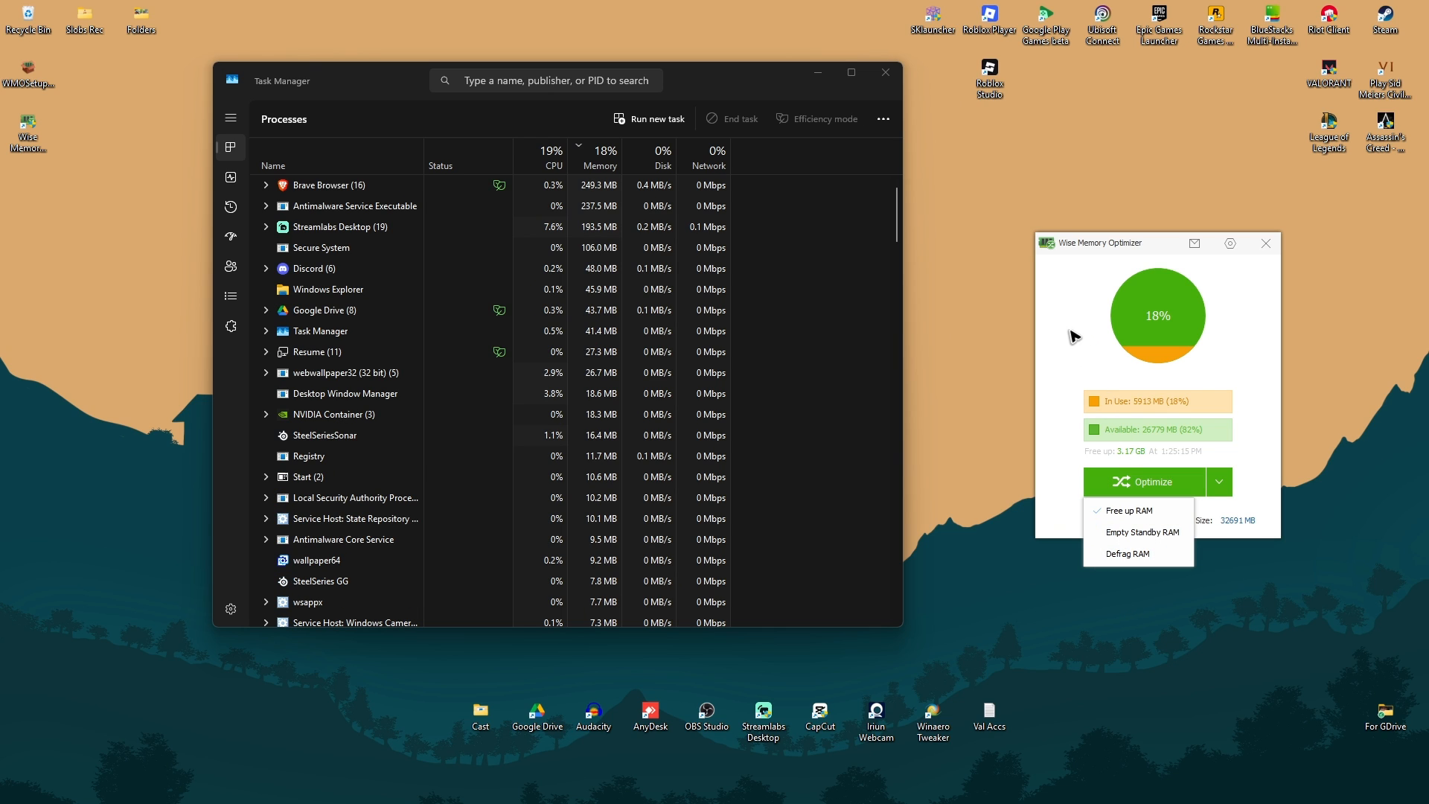